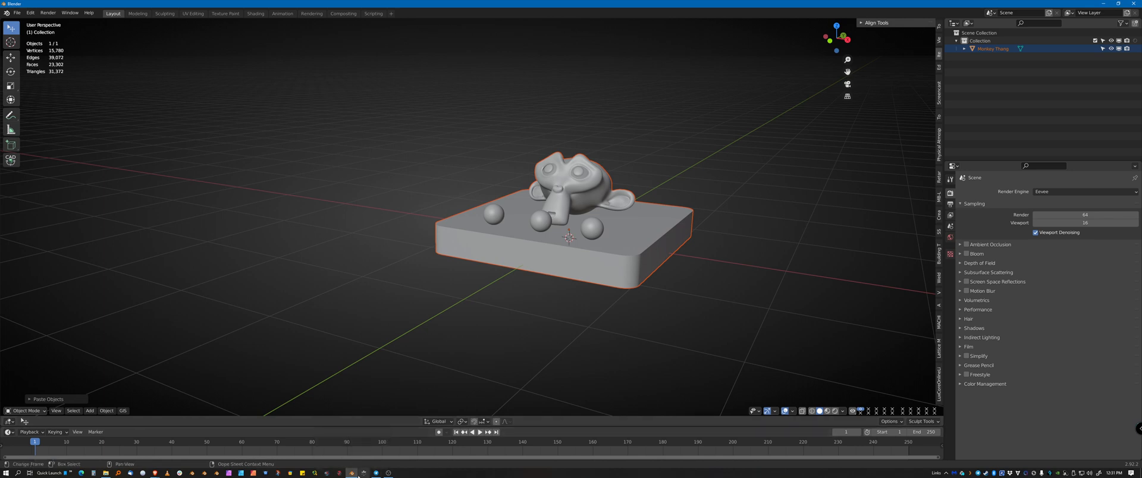
pyautogui.moveTo(357, 474)
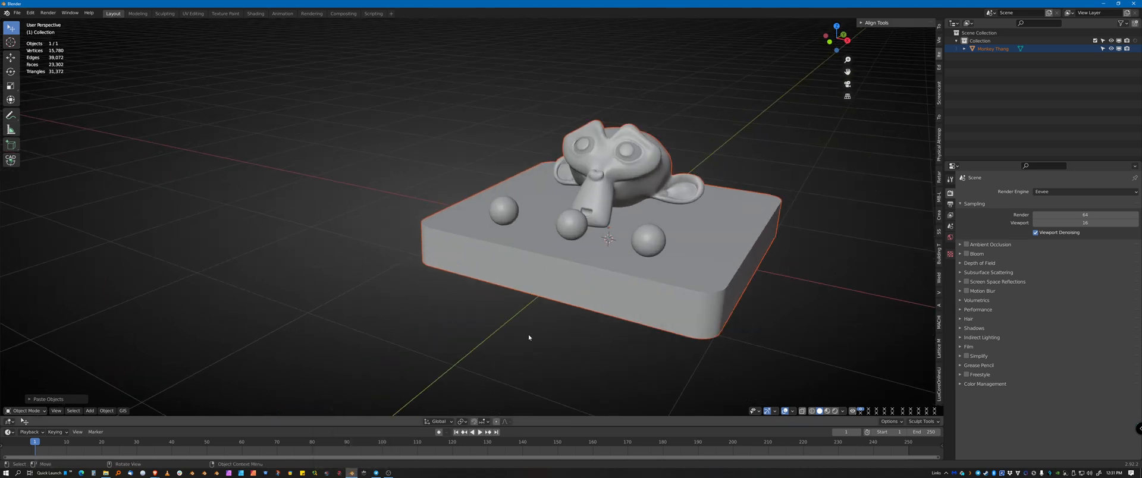
# Orbit around the monkey and slab, then set the render engine to Octane
pyautogui.moveTo(528, 338); pyautogui.dragTo(567, 291)
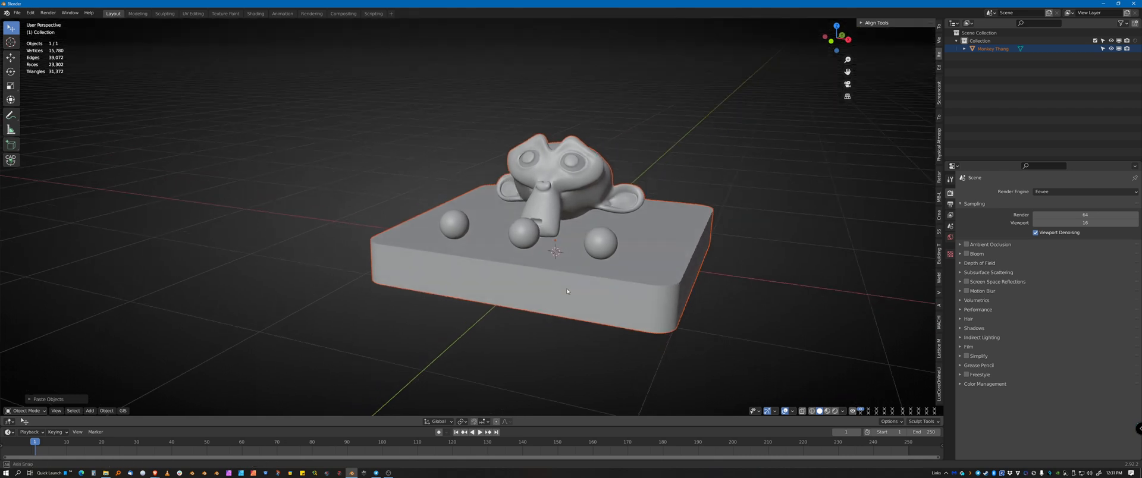
pyautogui.moveTo(837, 250)
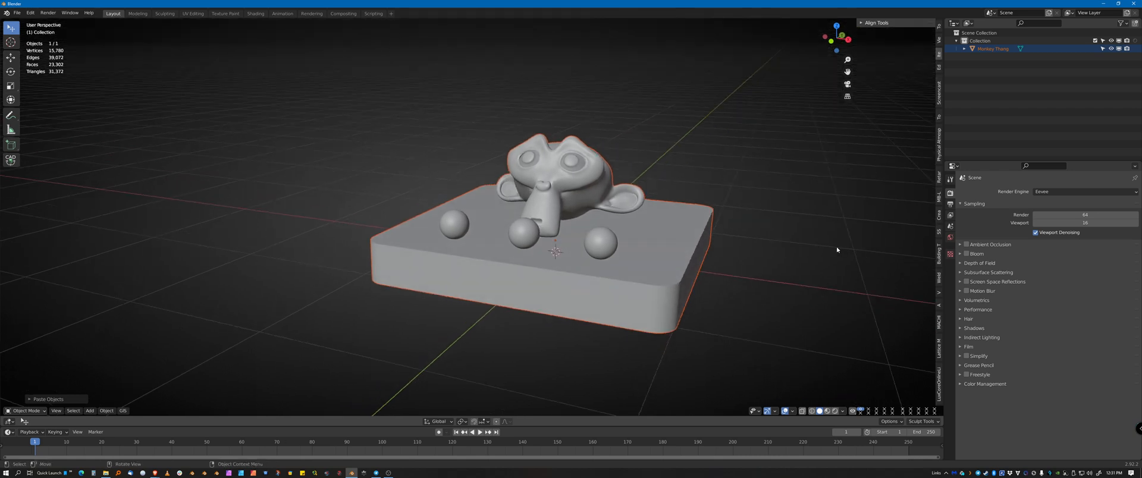
pyautogui.click(1081, 191)
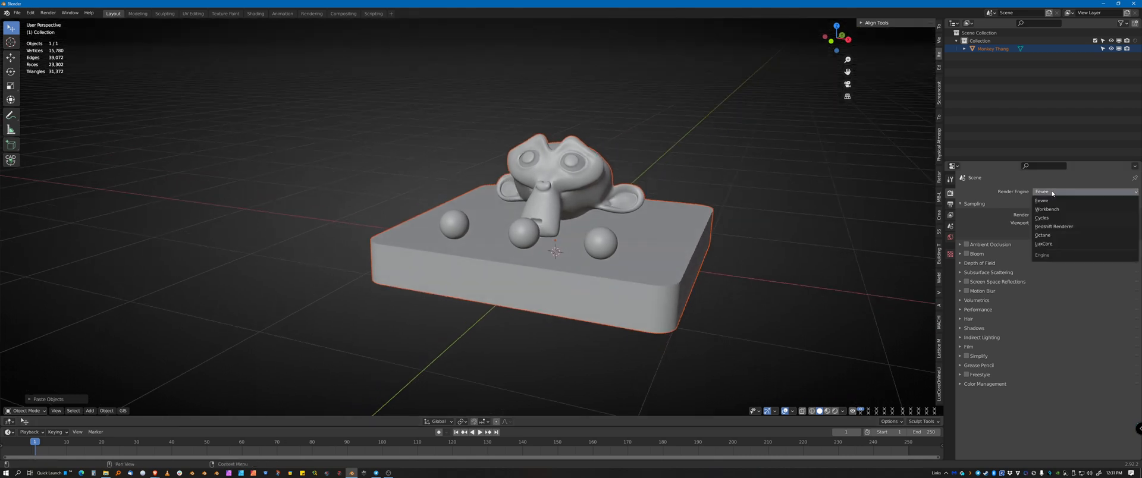
pyautogui.click(1042, 234)
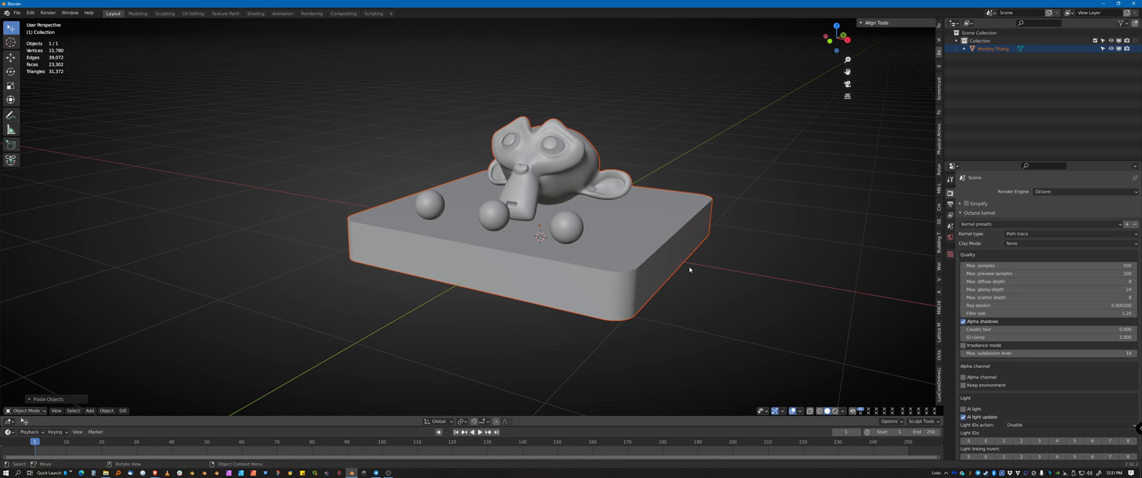
pyautogui.moveTo(597, 287)
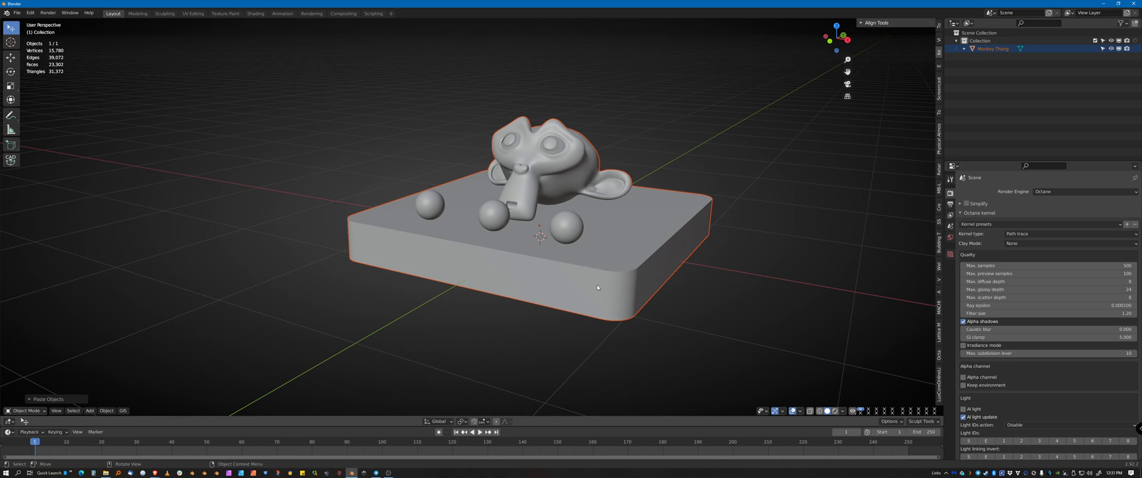
pyautogui.moveTo(587, 290)
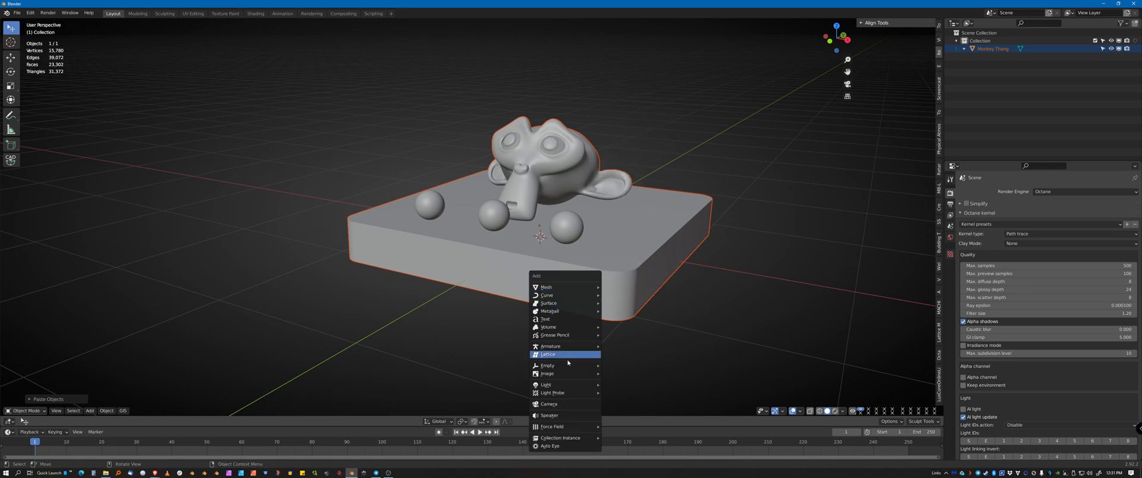
pyautogui.moveTo(559, 405)
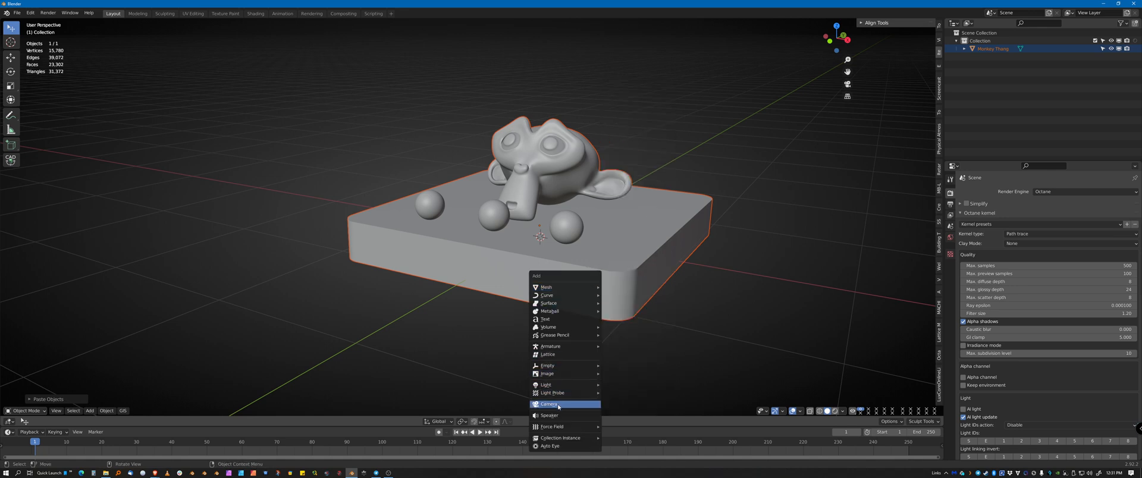
# Add a camera and adjust its framing of the monkey, spheres and slab
pyautogui.click(548, 404)
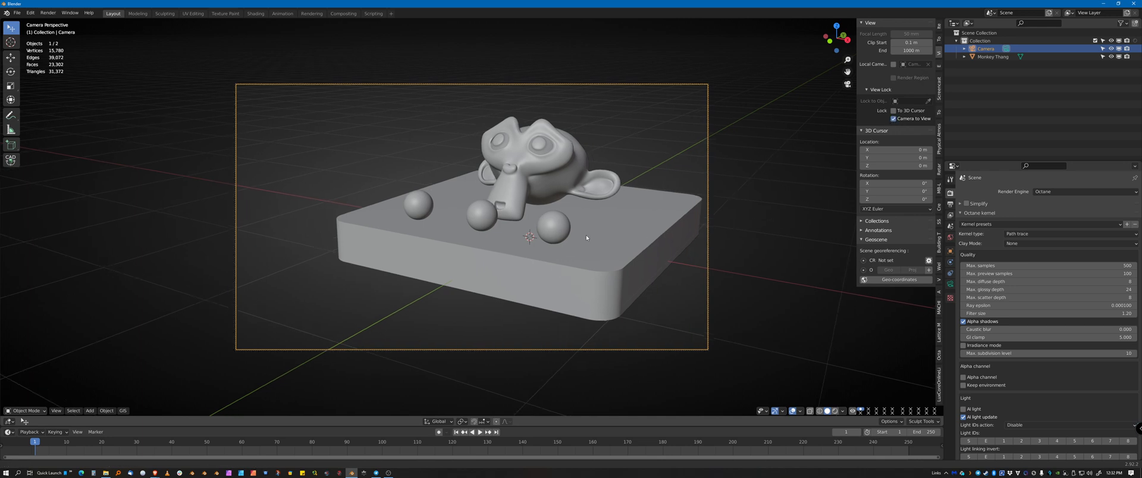
pyautogui.moveTo(586, 238); pyautogui.dragTo(636, 304)
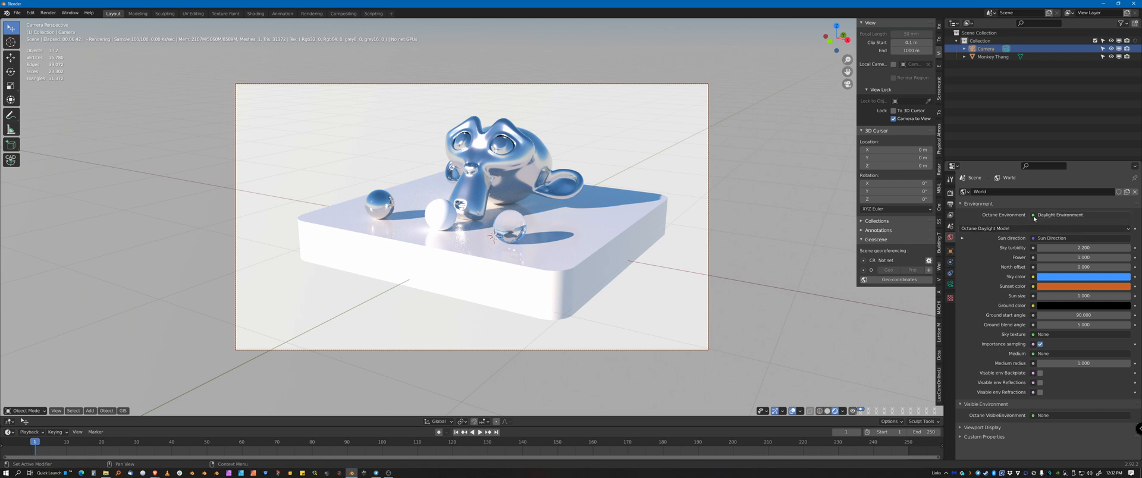
# Set the Octane world to Texture Environment using Image Tex, and browse for an image
pyautogui.click(1058, 214)
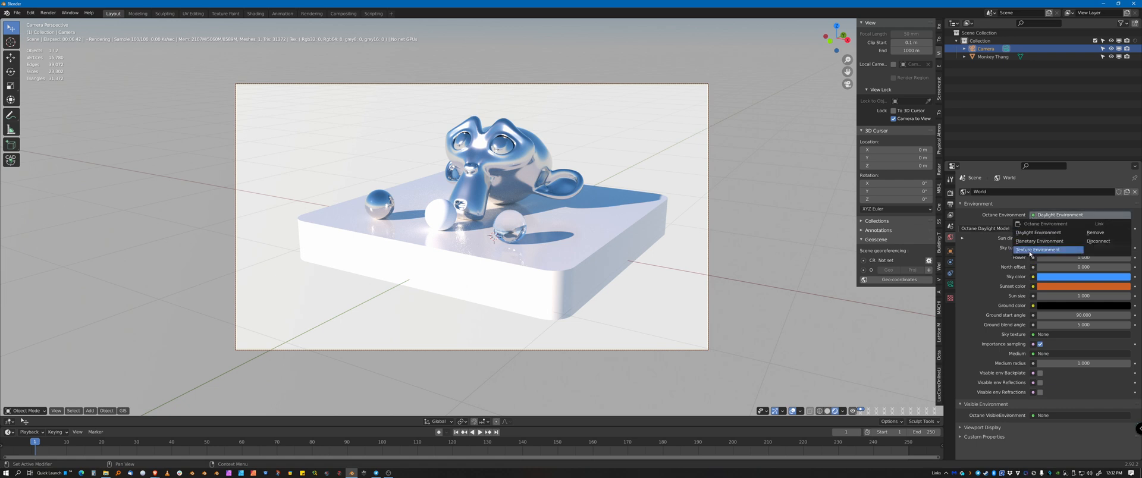
pyautogui.click(1027, 249)
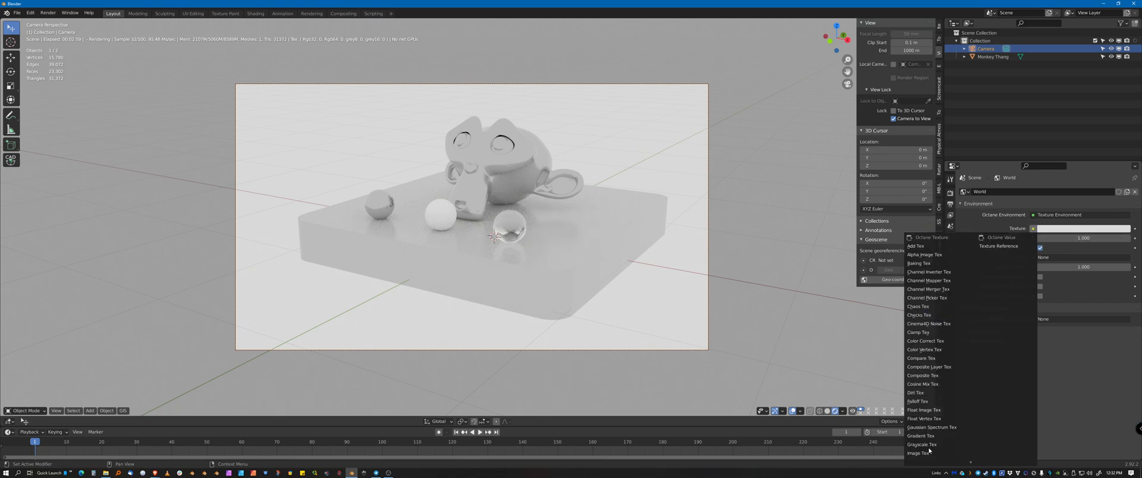
pyautogui.click(915, 453)
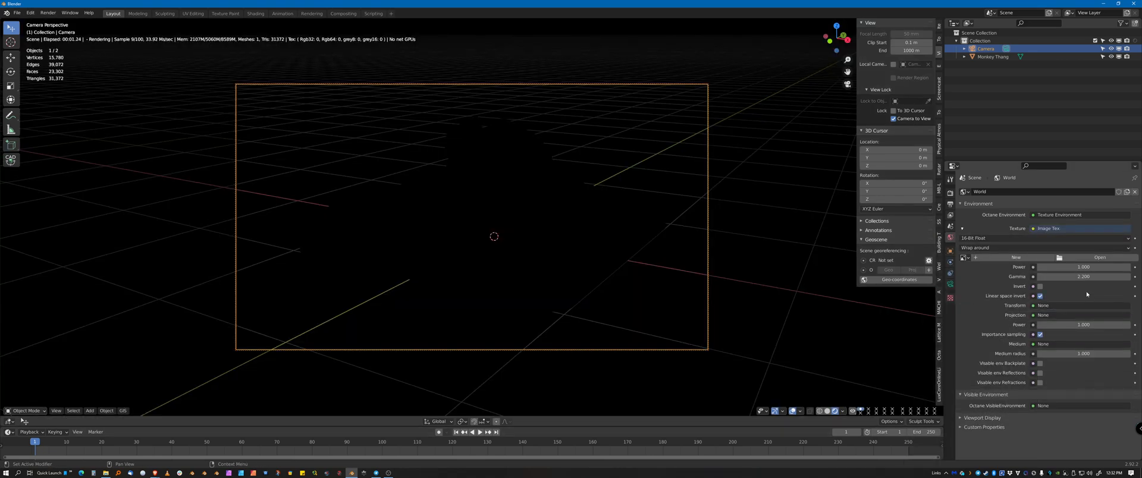
pyautogui.click(1100, 258)
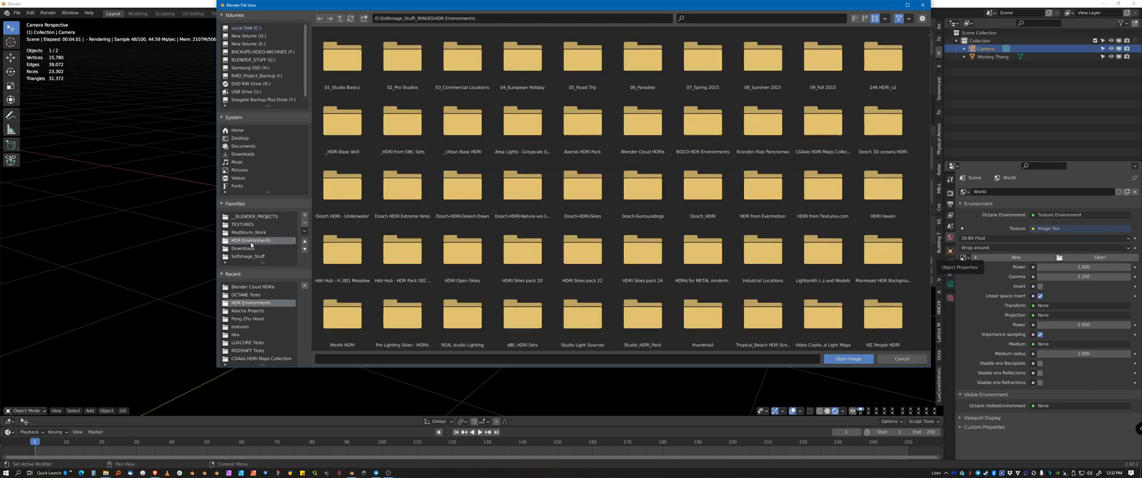
# Load Farmer's Path.exr from the Blender Cloud HDRIs folder as the environment image
pyautogui.click(642, 124)
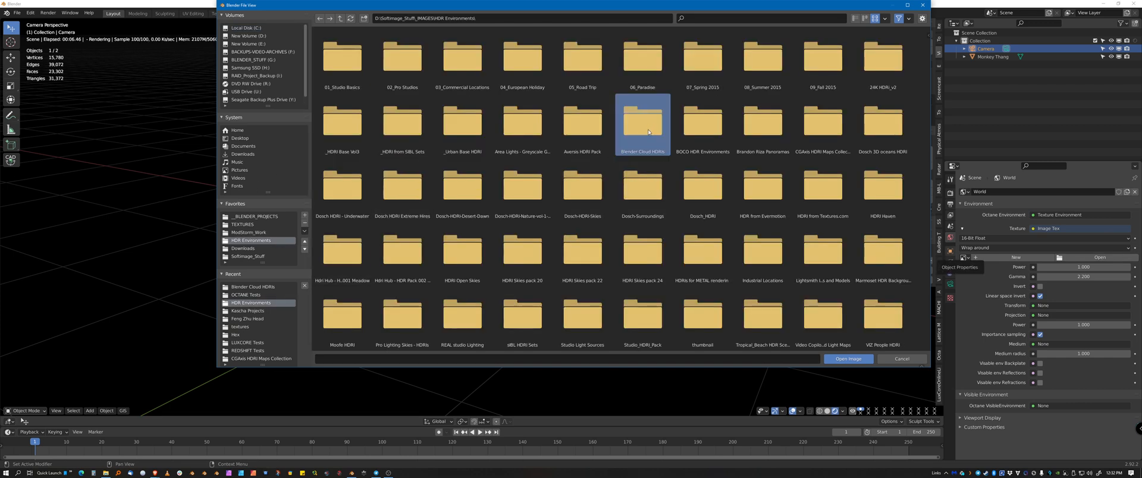
pyautogui.doubleClick(642, 122)
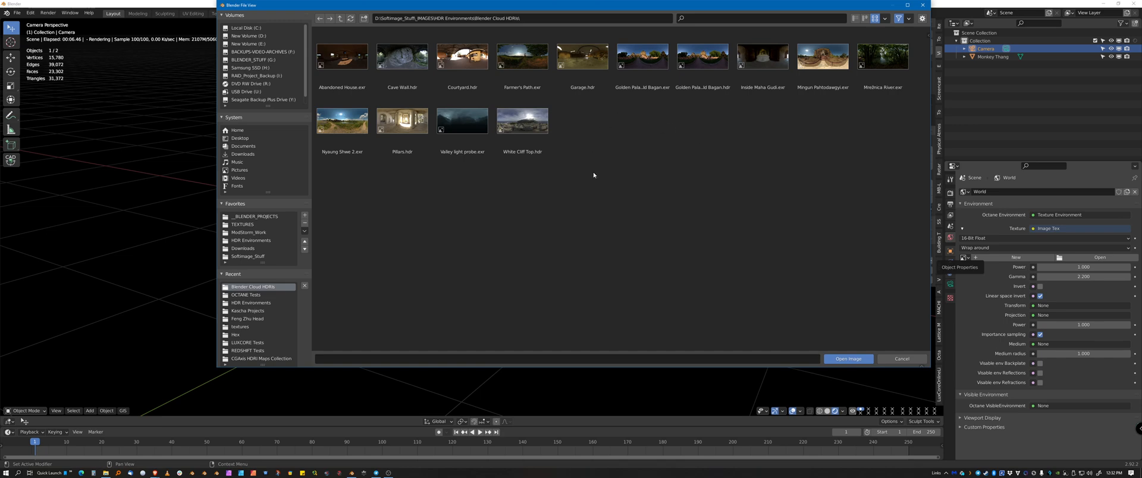
pyautogui.click(522, 56)
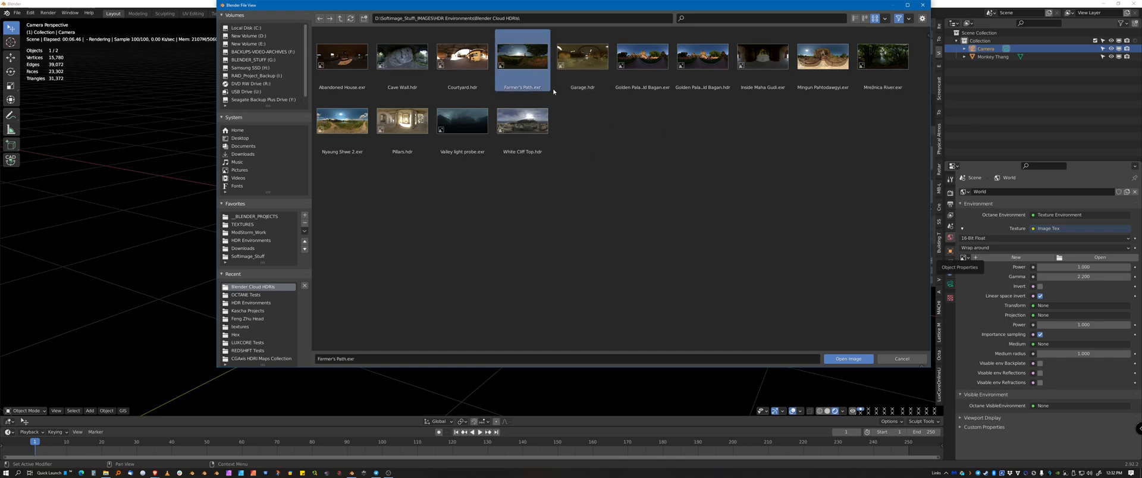
pyautogui.click(847, 358)
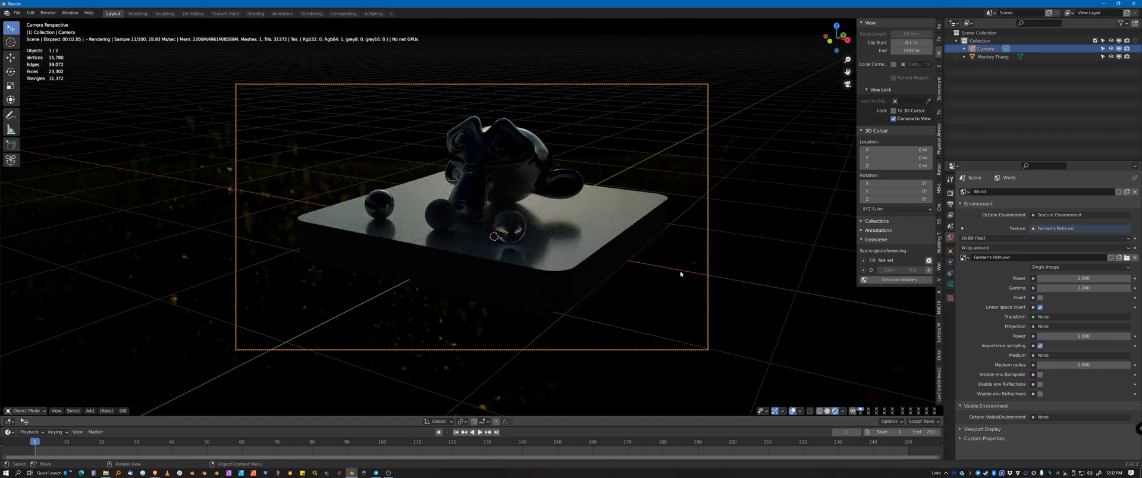
pyautogui.moveTo(334, 234)
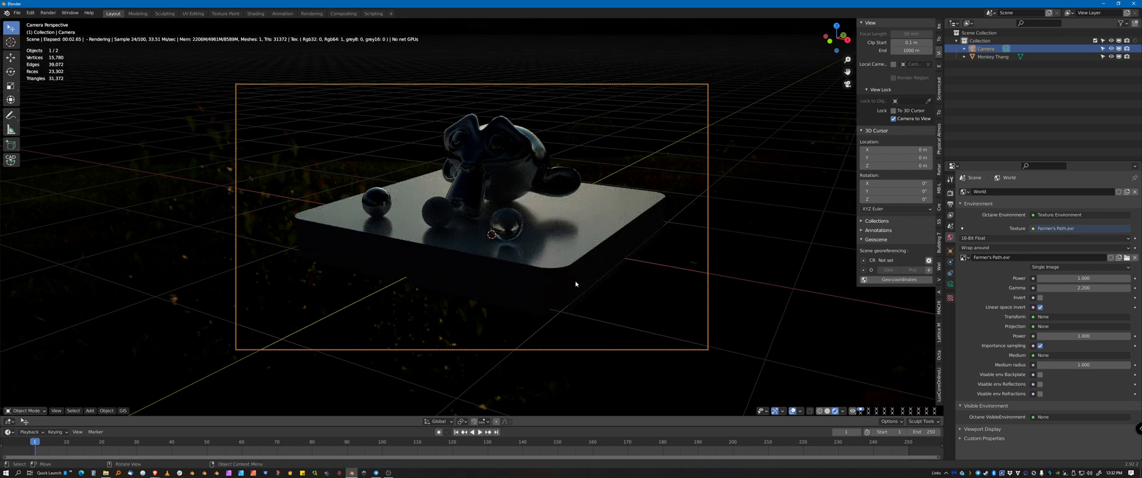
pyautogui.moveTo(726, 202)
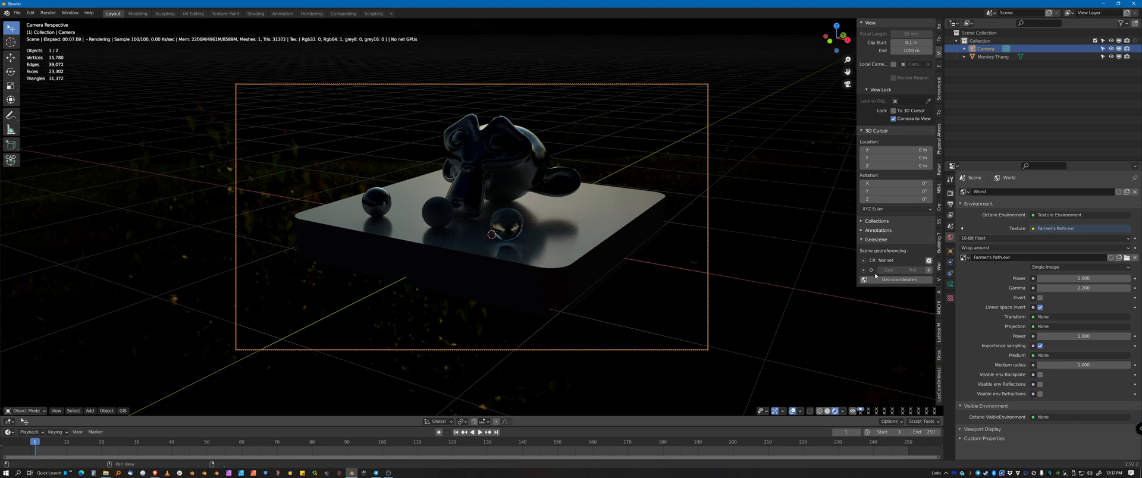
# View the Output Properties, then return to the Farmer's Path world settings
pyautogui.click(950, 204)
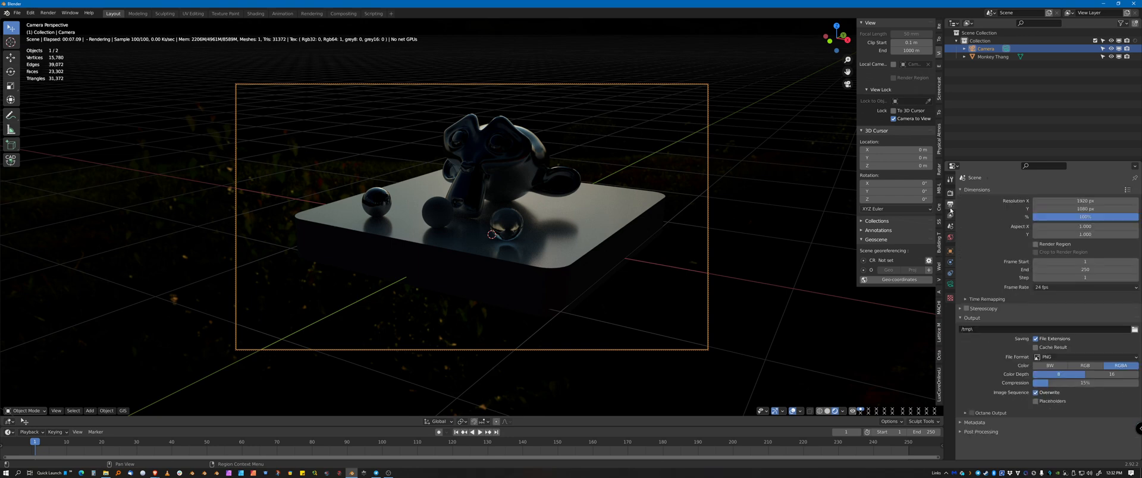
pyautogui.click(1035, 244)
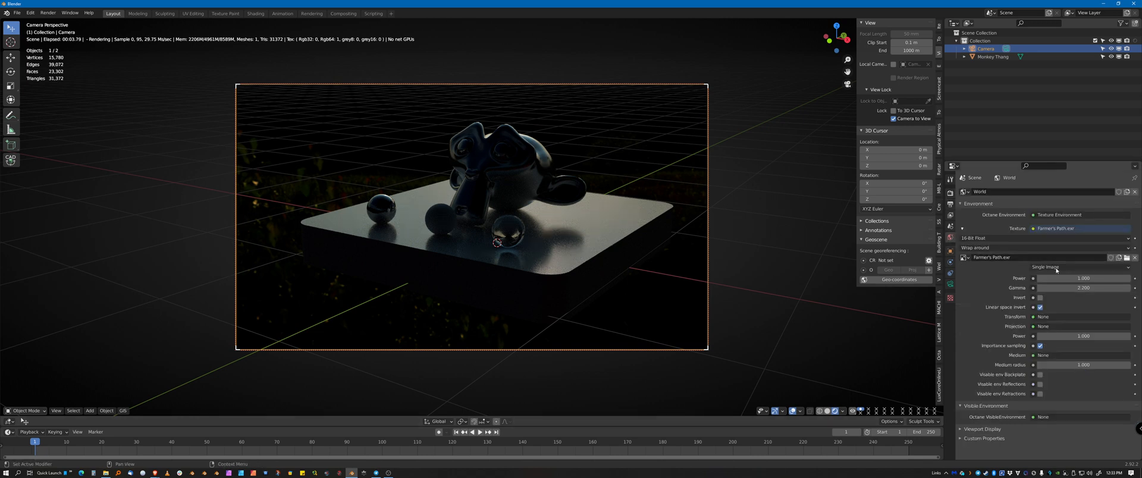
pyautogui.moveTo(1083, 287)
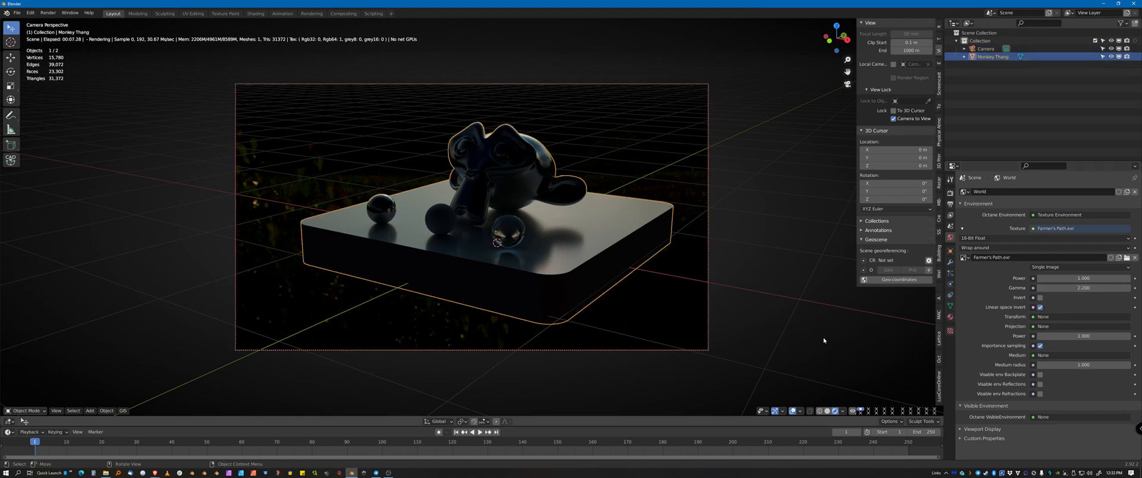
# Toggle viewport shading to solid and back to the Octane render of the HDRI-lit scene
pyautogui.click(817, 411)
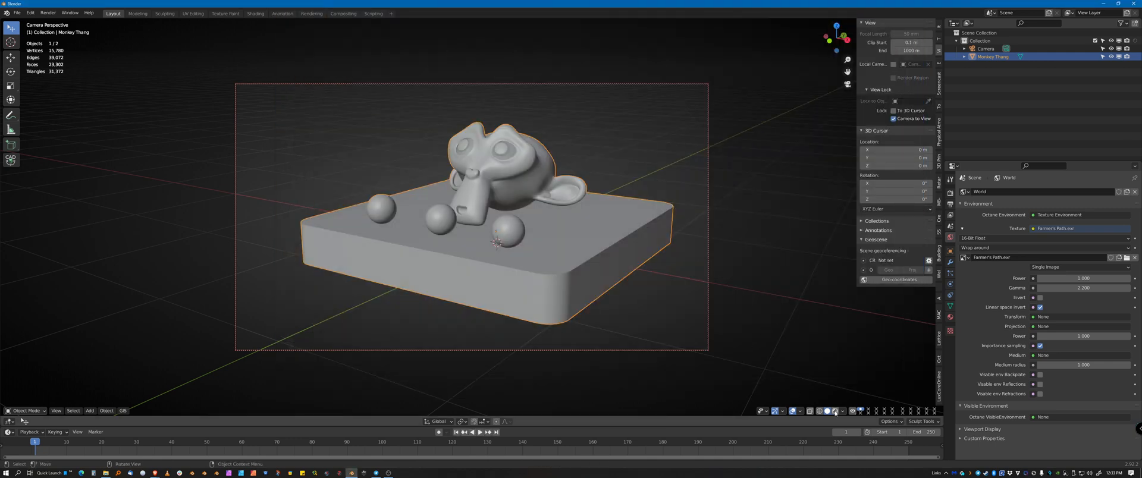
pyautogui.click(836, 411)
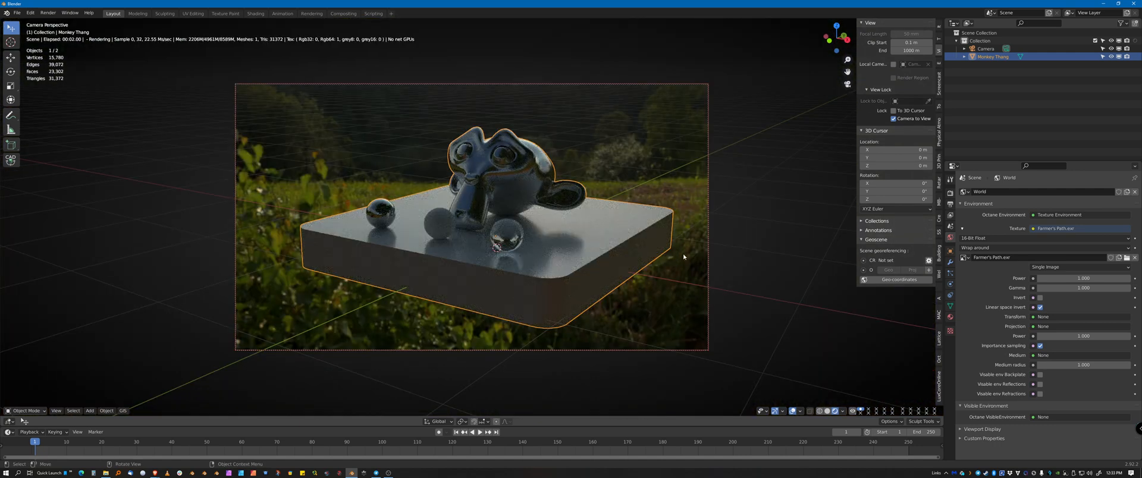
pyautogui.moveTo(827, 411)
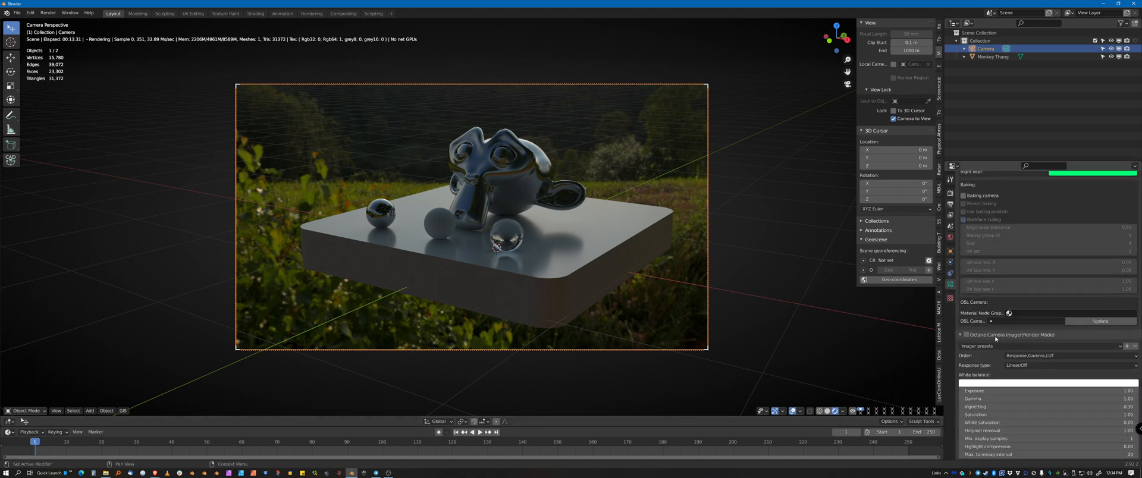
# Enable the camera's Octane Imager tonemapping in its Object Data properties
pyautogui.scroll(-3)
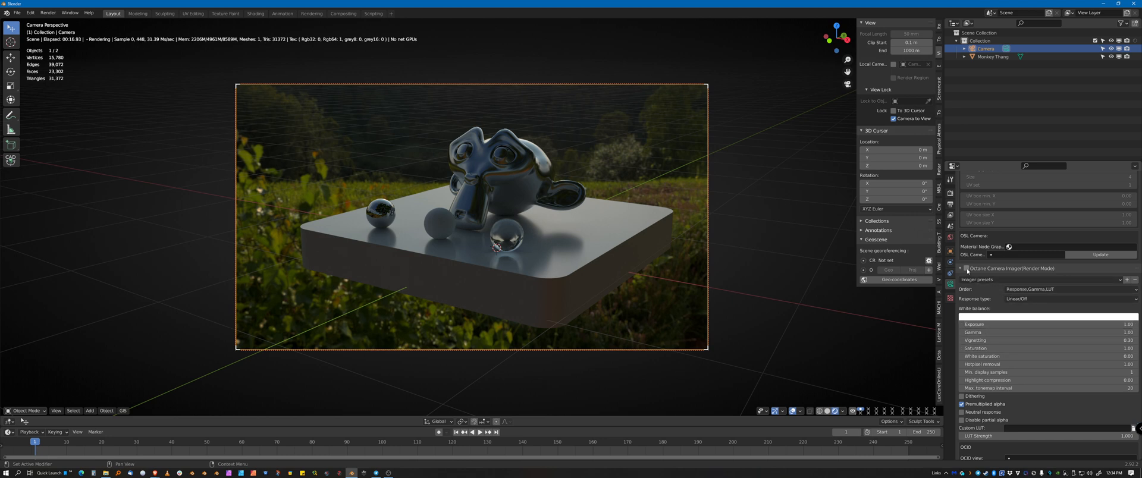
pyautogui.moveTo(967, 270)
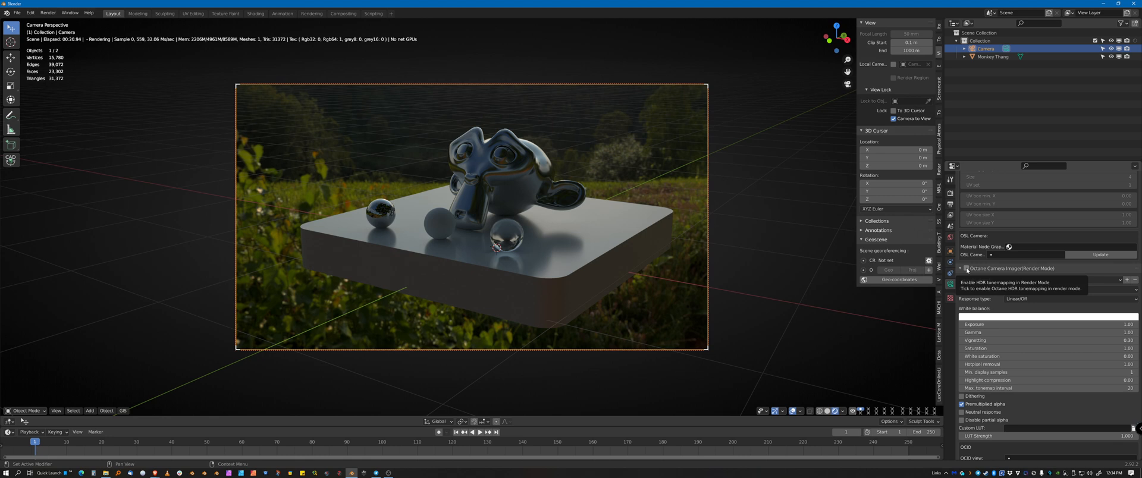
pyautogui.click(966, 268)
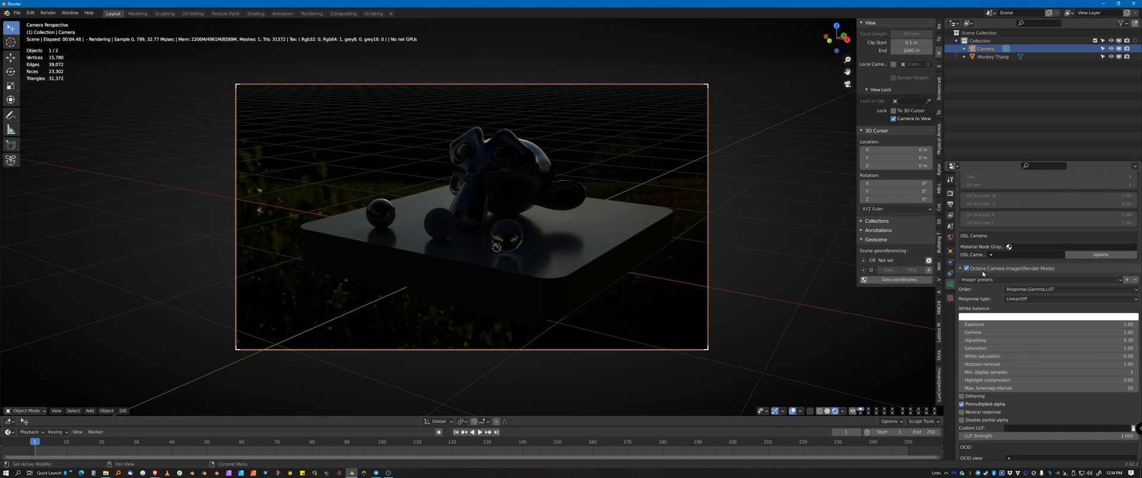
pyautogui.moveTo(1039, 274)
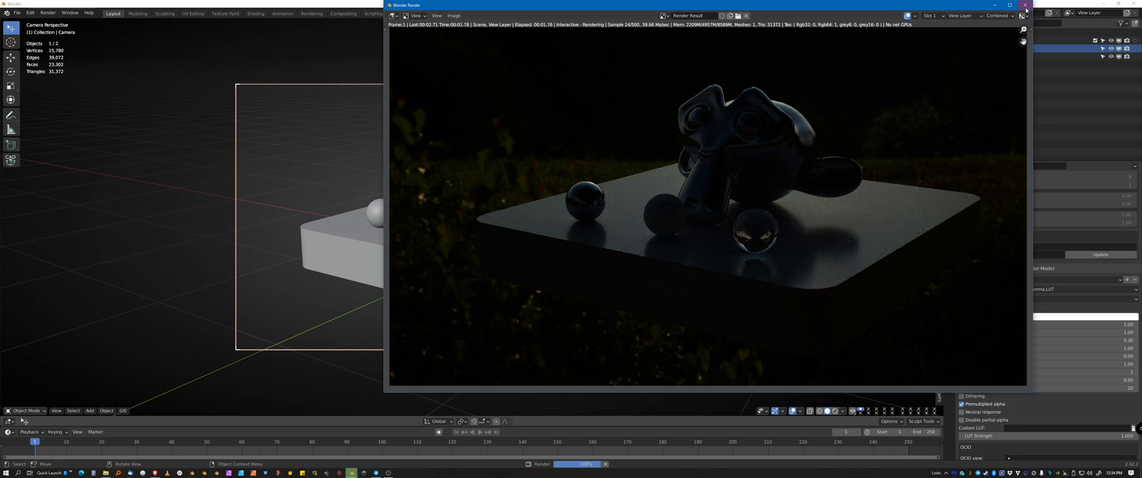
# Close the dark render, raise imager gamma to 2.2, and review the brighter render
pyautogui.click(1026, 6)
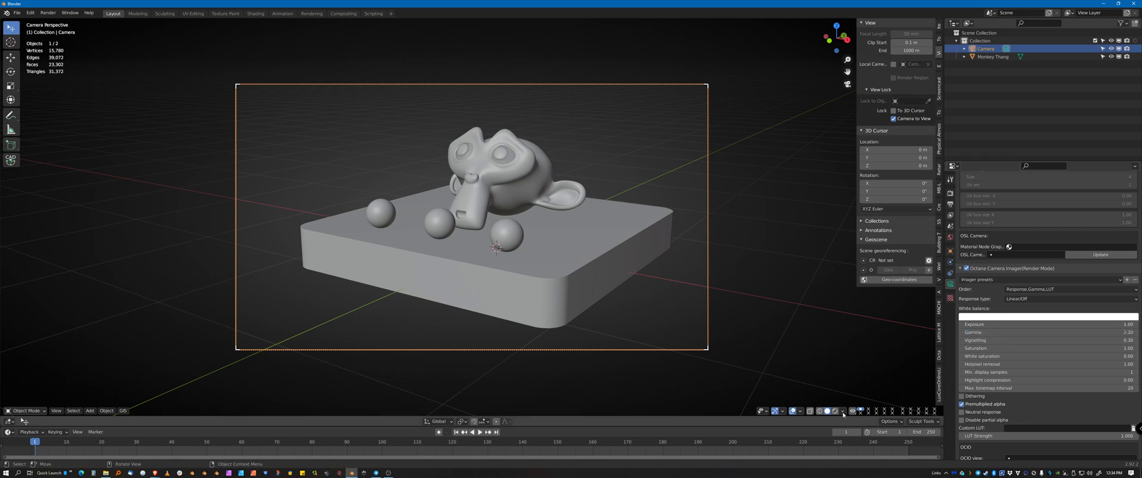
pyautogui.click(837, 411)
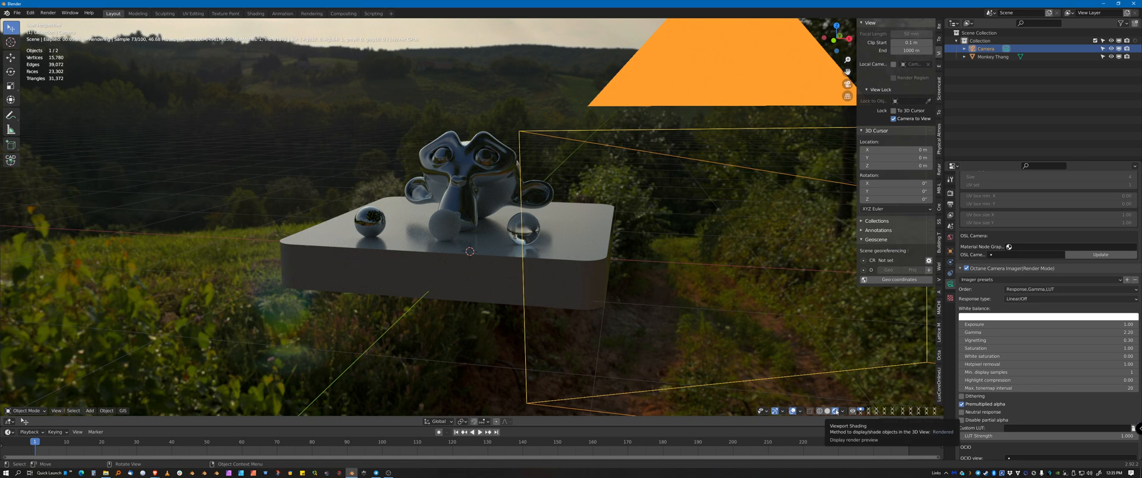
pyautogui.click(817, 411)
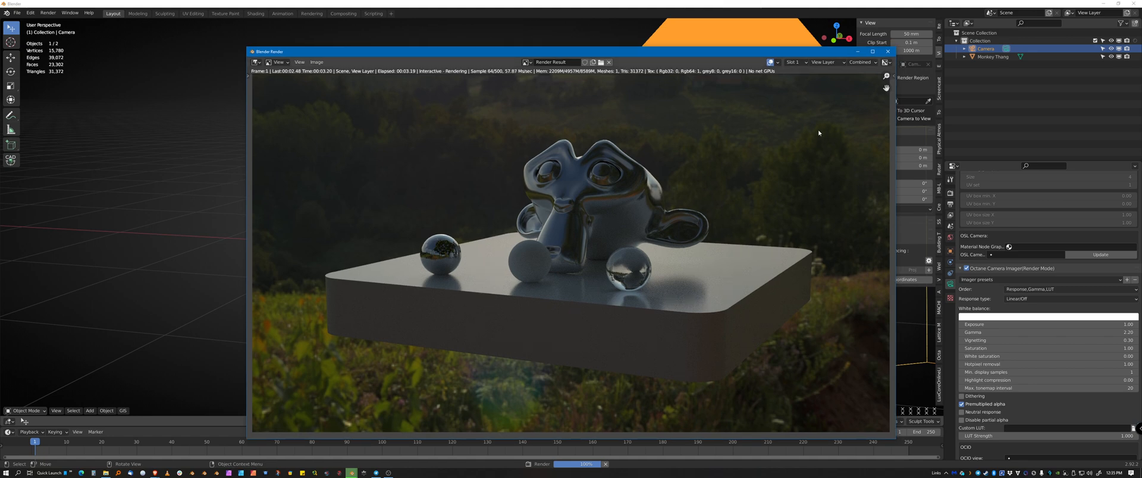
pyautogui.click(887, 51)
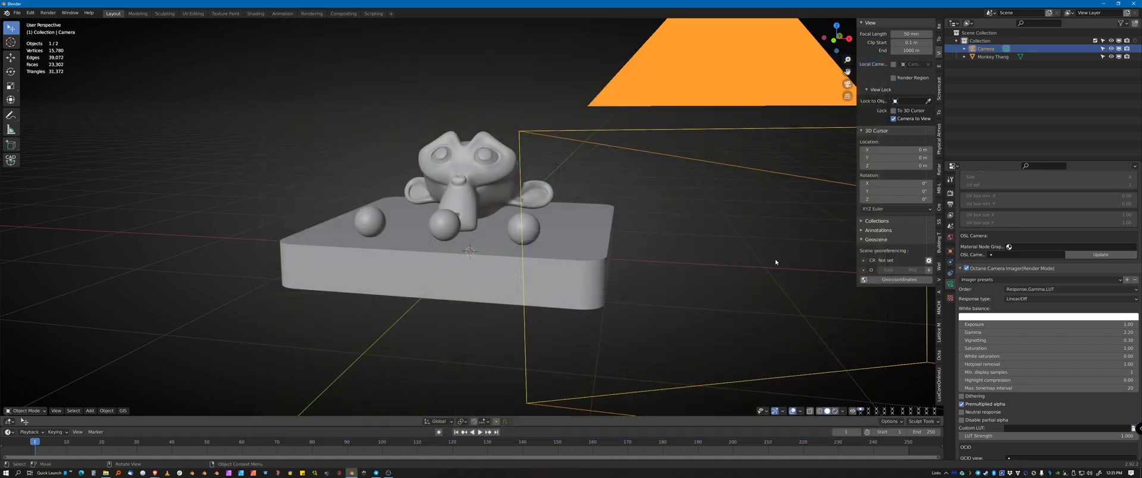
pyautogui.moveTo(710, 338)
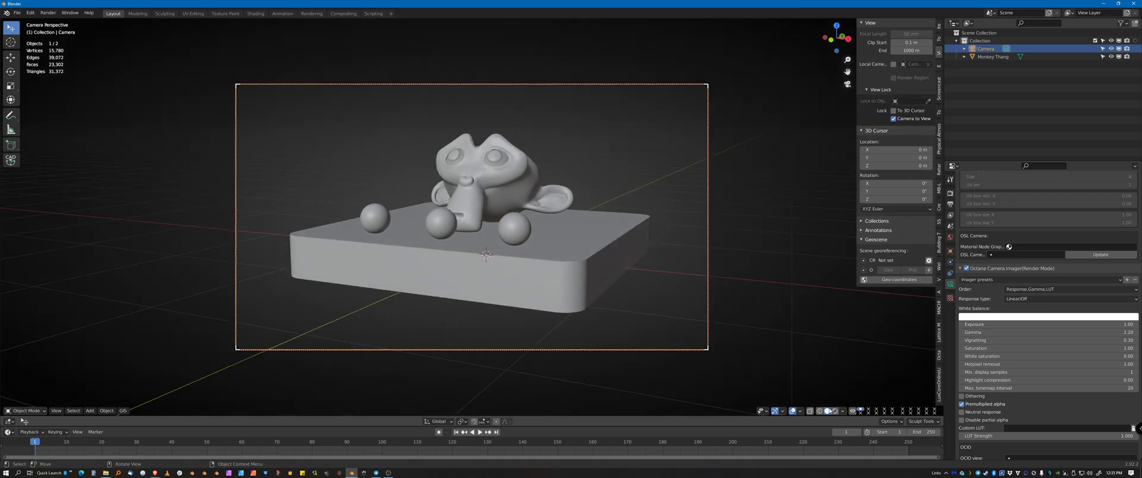
pyautogui.click(828, 411)
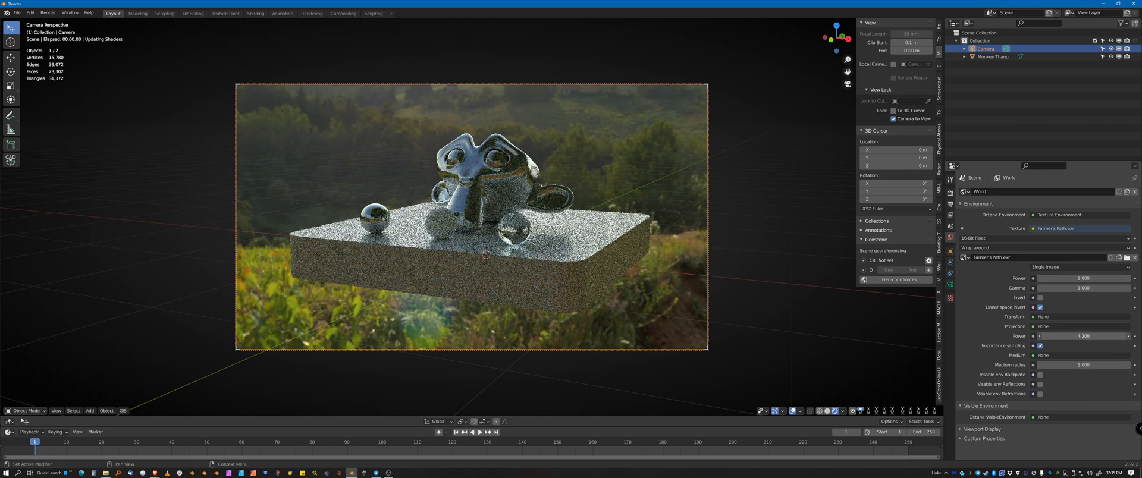
# Set the environment Power to 5.0, close the bright render, and restart live preview
pyautogui.click(1083, 335)
pyautogui.write('5.000')
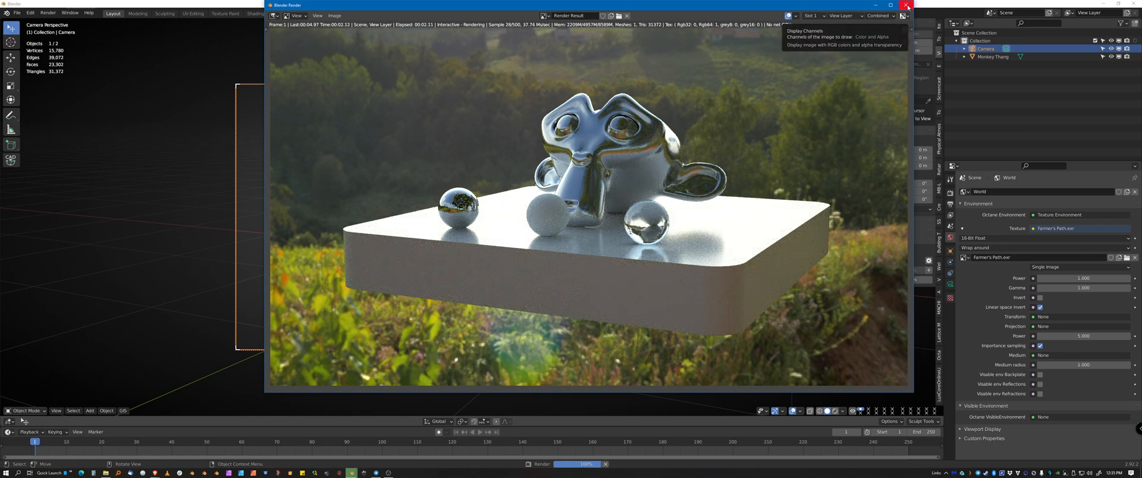
pyautogui.click(906, 6)
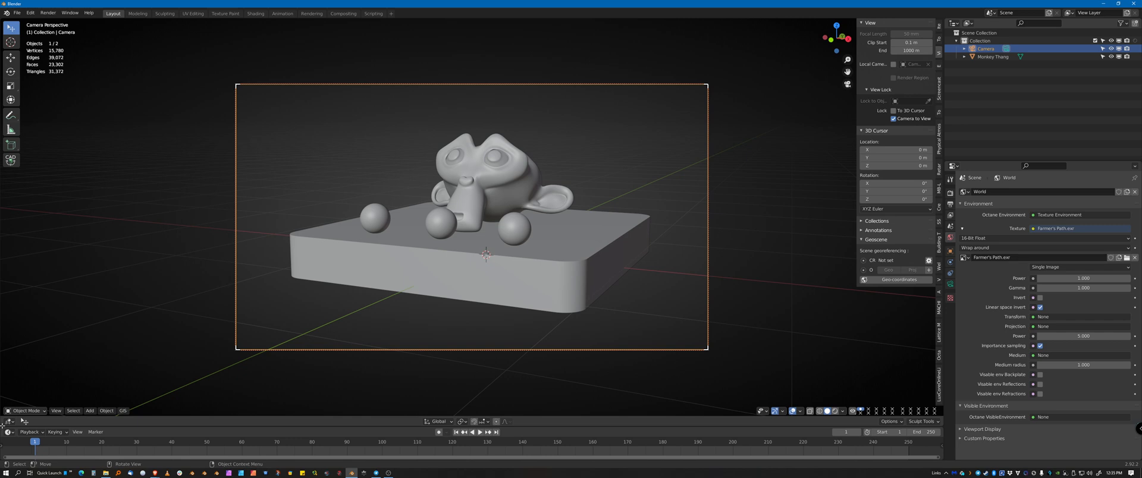
pyautogui.moveTo(518, 321)
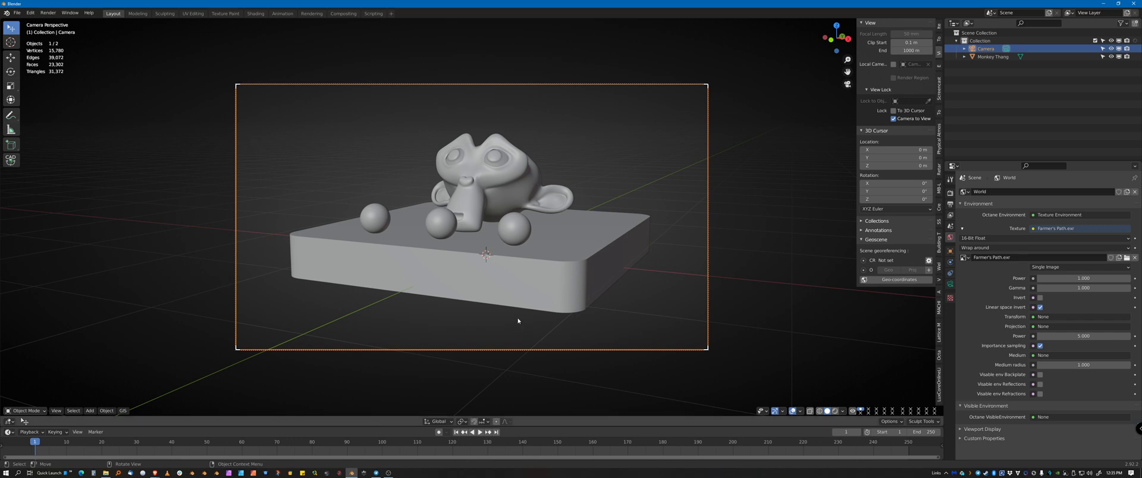
pyautogui.click(834, 411)
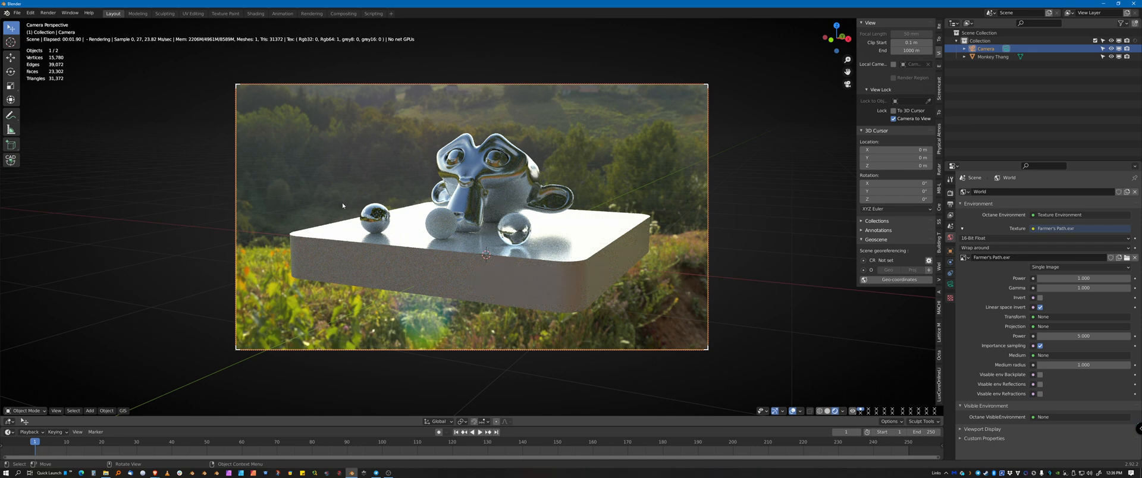
pyautogui.moveTo(573, 303)
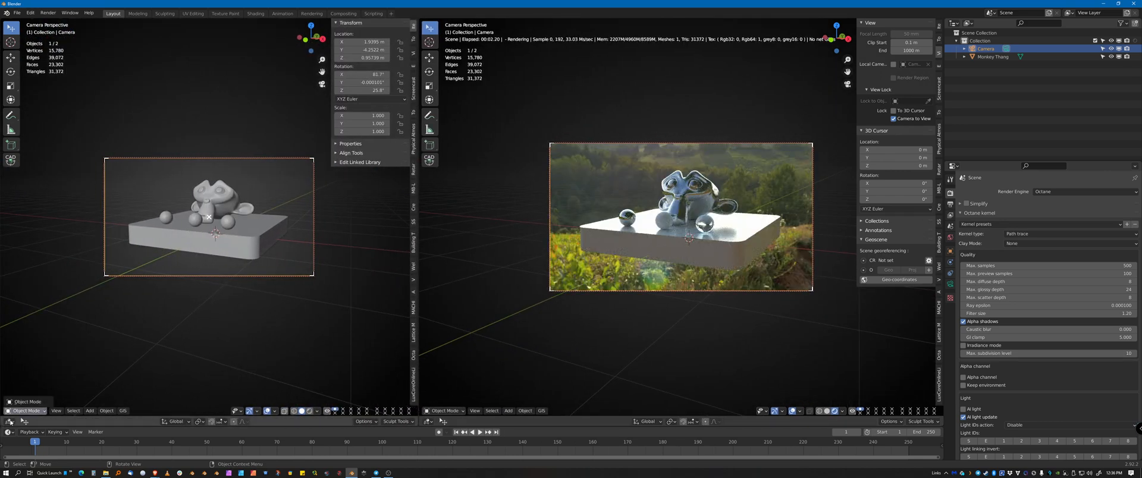
# Choose a different editor type for the left area of the split layout
pyautogui.click(10, 422)
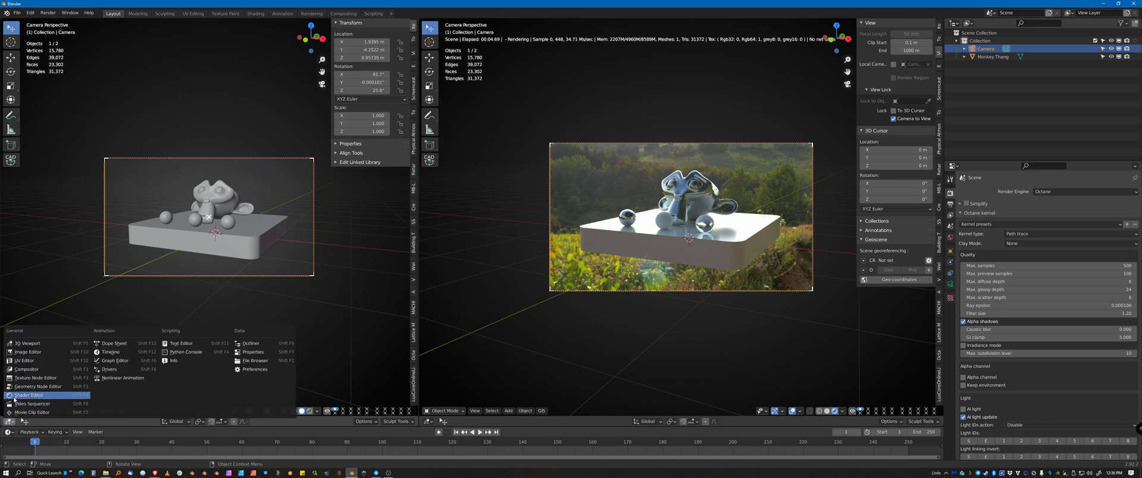
# Show the World shader nodes in the left area and add an Octane Transform node
pyautogui.click(29, 395)
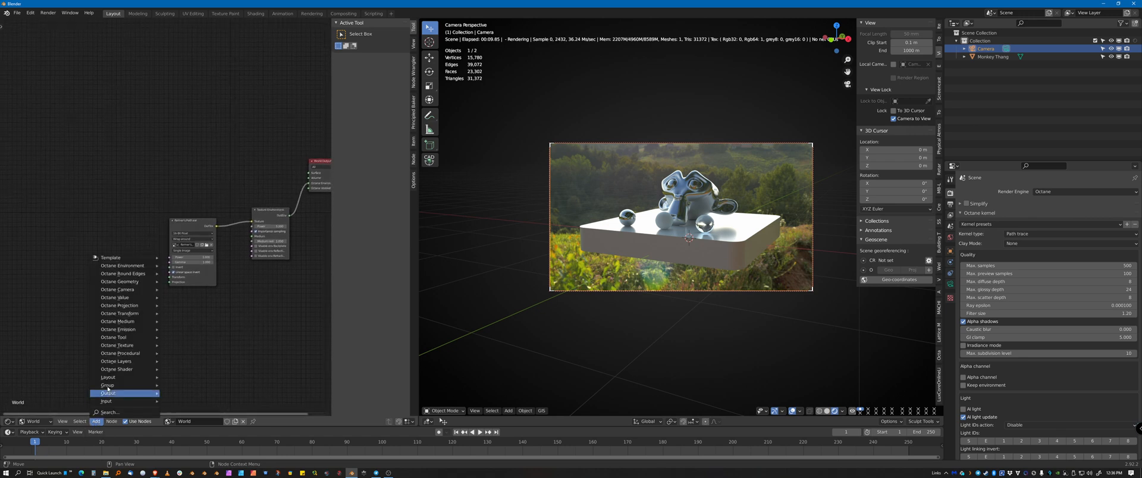
pyautogui.moveTo(123, 313)
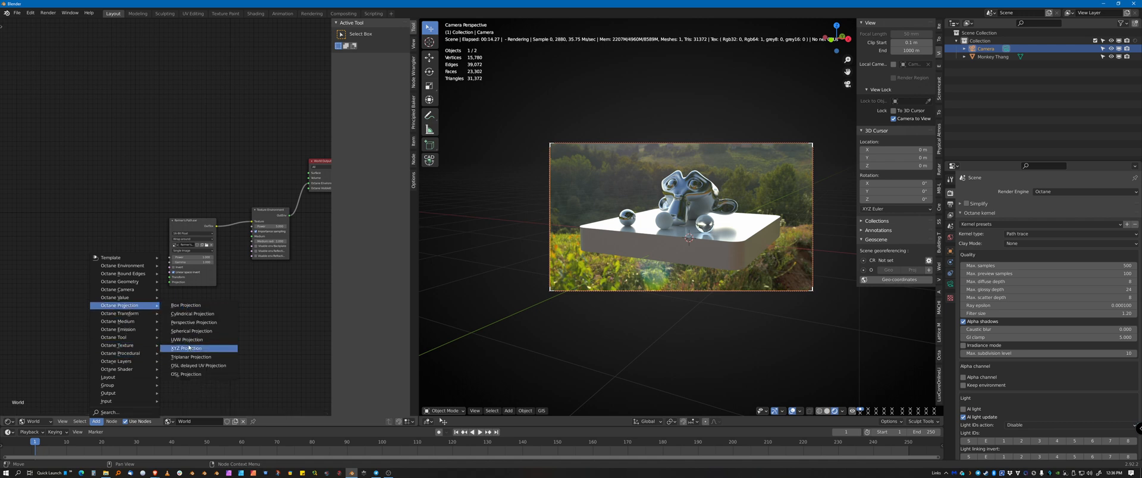
pyautogui.moveTo(191, 357)
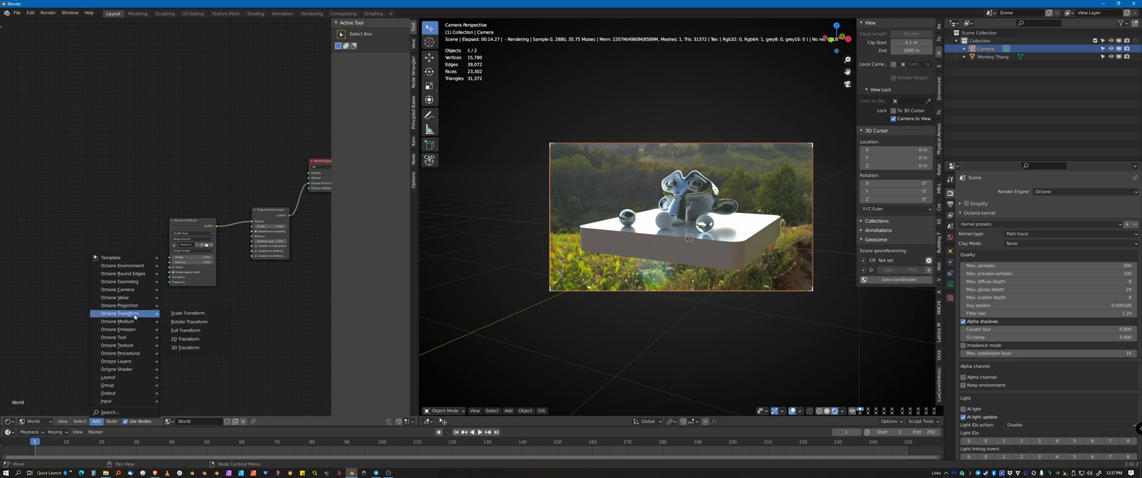
pyautogui.click(185, 330)
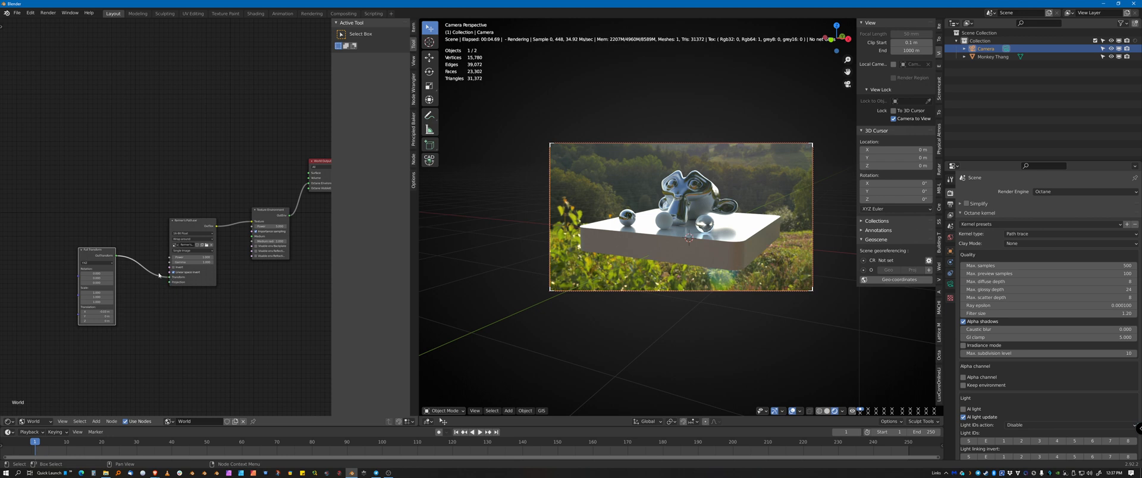
# Shift the transform node left and add a Spherical Projection node to the world nodes
pyautogui.moveTo(94, 287); pyautogui.dragTo(60, 288)
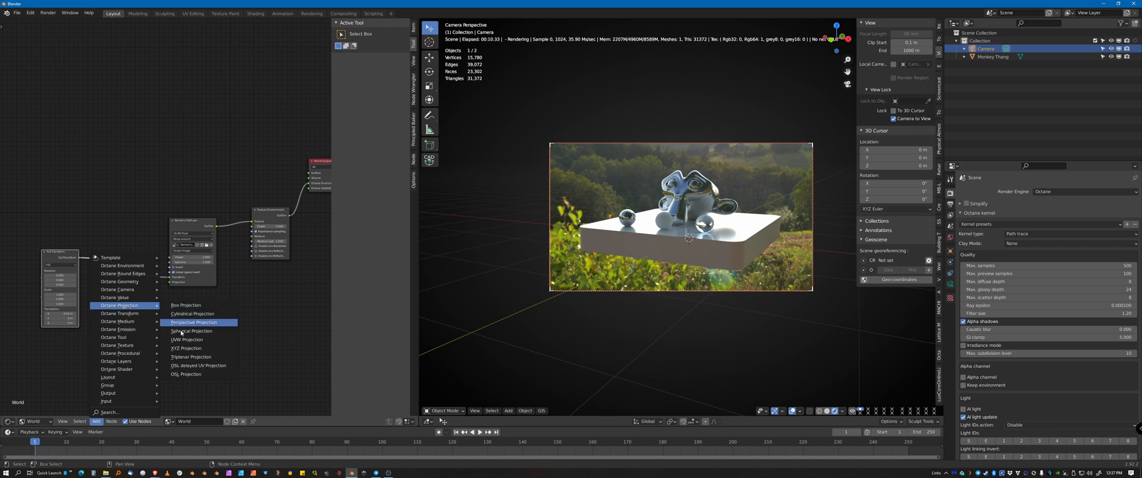
pyautogui.click(192, 331)
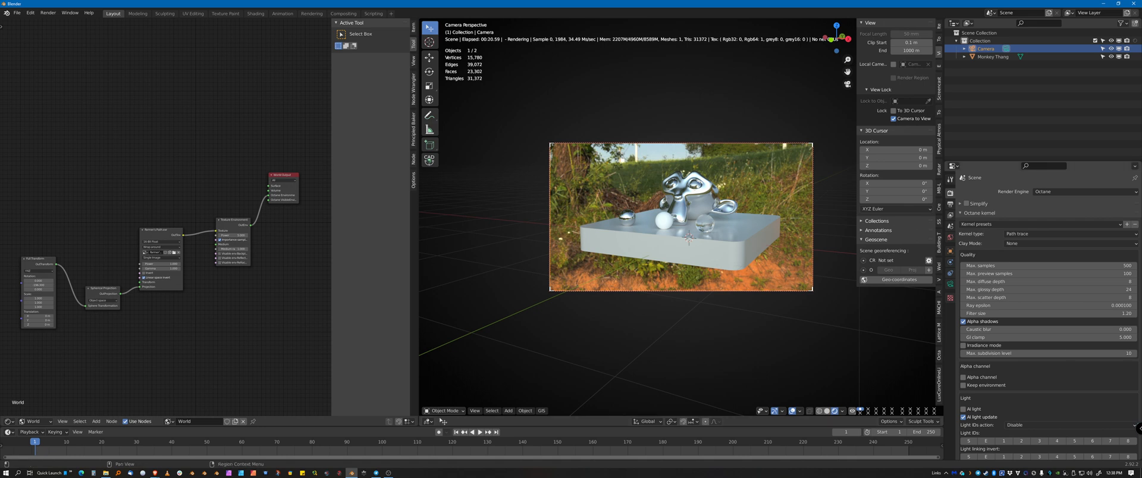
pyautogui.moveTo(1041, 353)
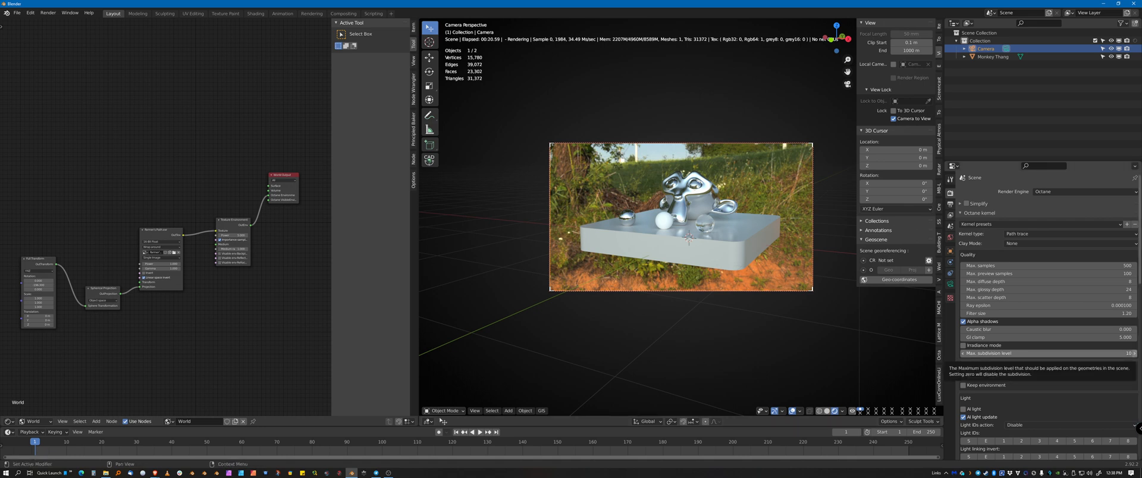